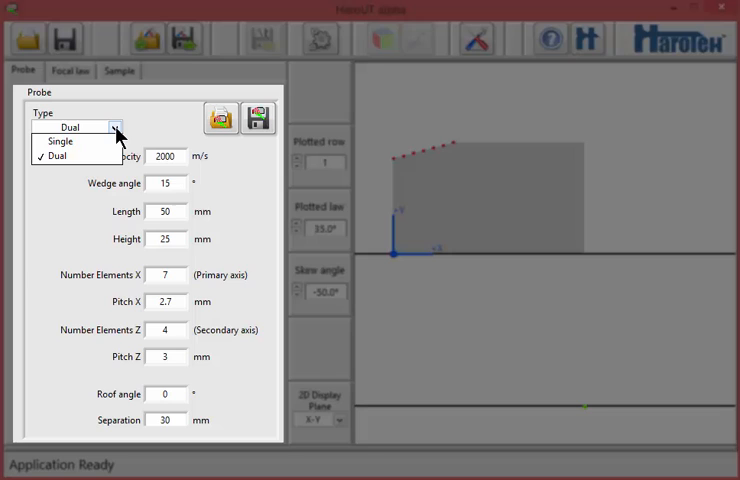
Keep probe type Dual, set the 2D display plane to Y-Z and roof angle 0
click(56, 156)
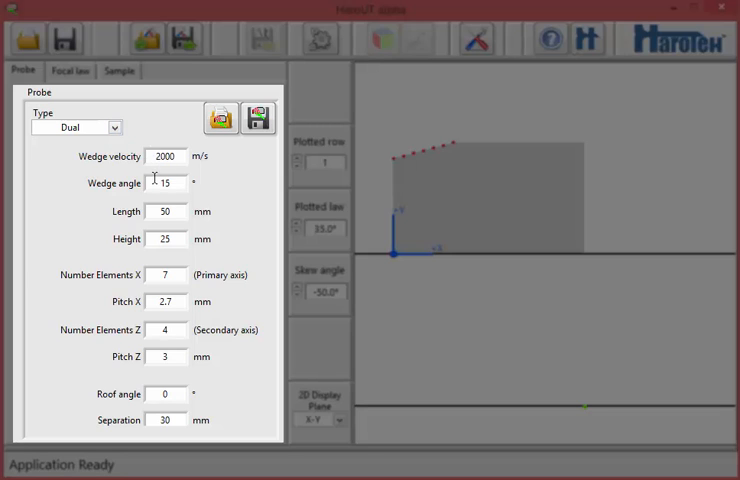
mouse_move(150, 424)
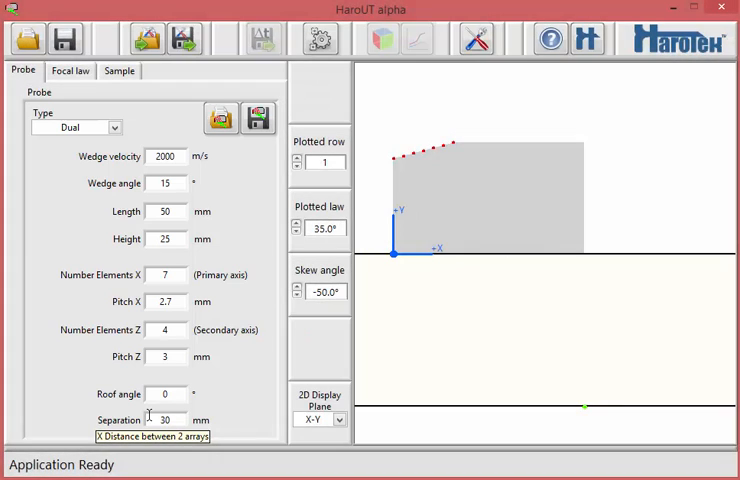
mouse_move(88, 104)
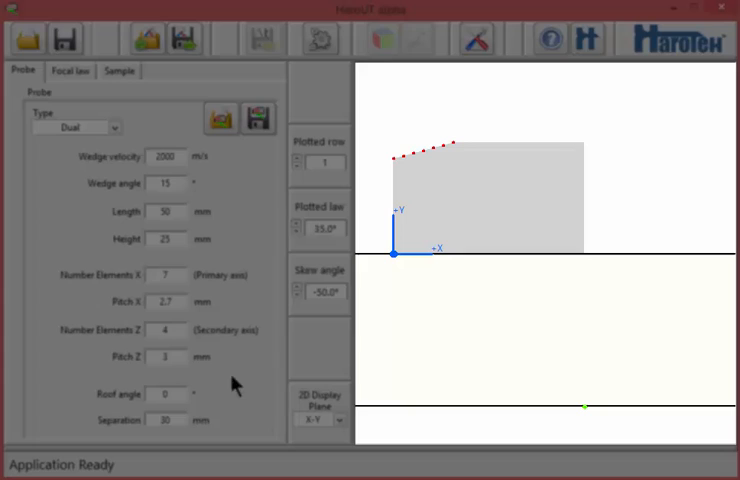
click(340, 420)
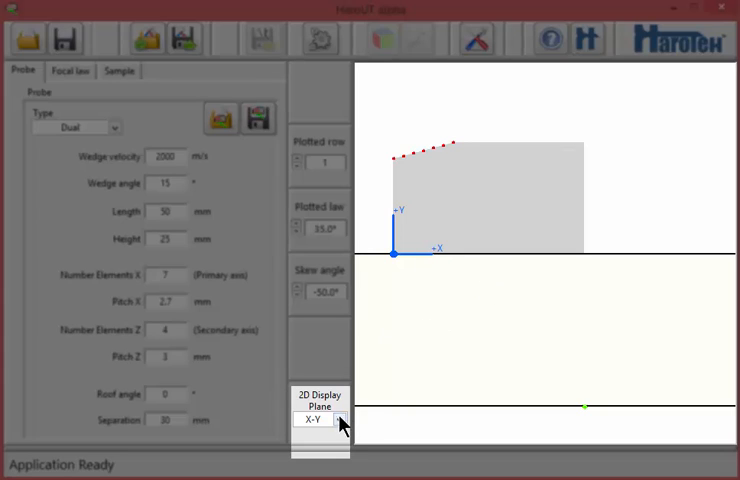
click(338, 420)
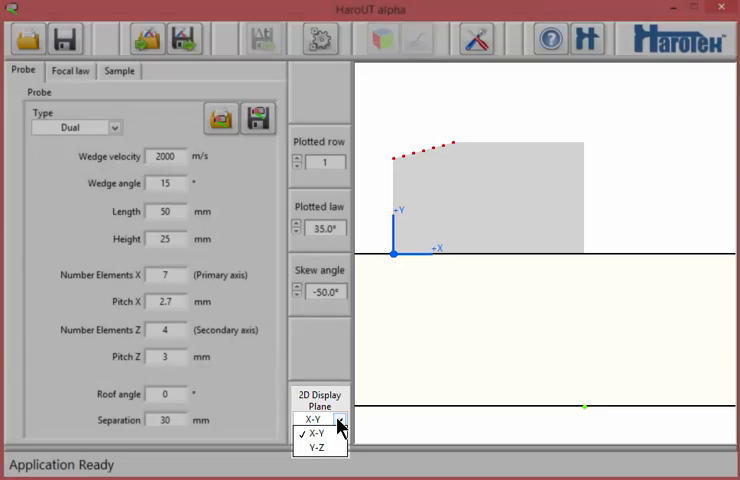
click(316, 448)
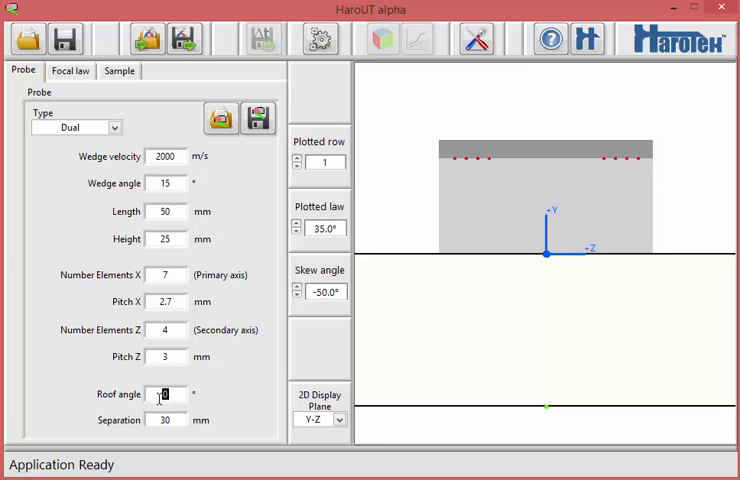
mouse_move(164, 394)
text(15)
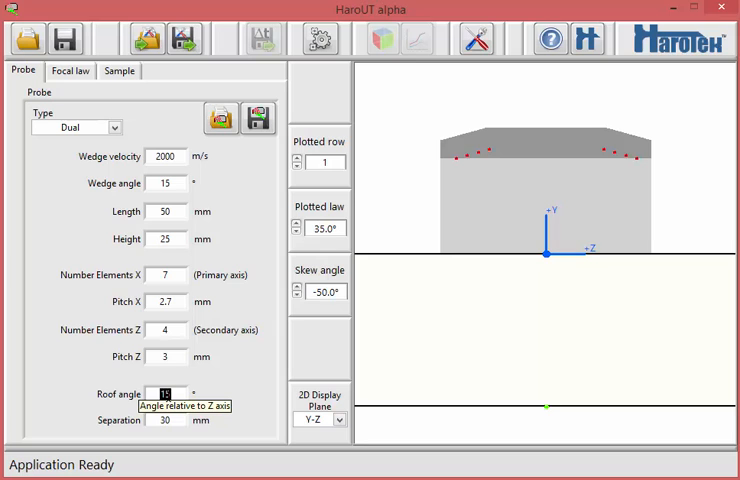
text(0)
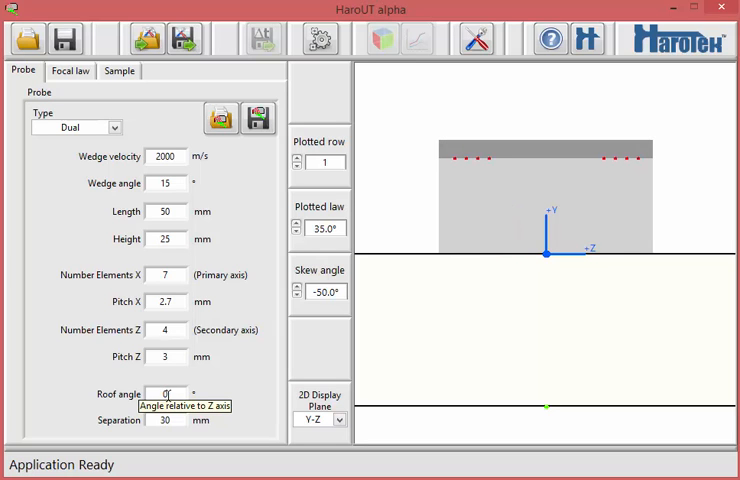
click(70, 70)
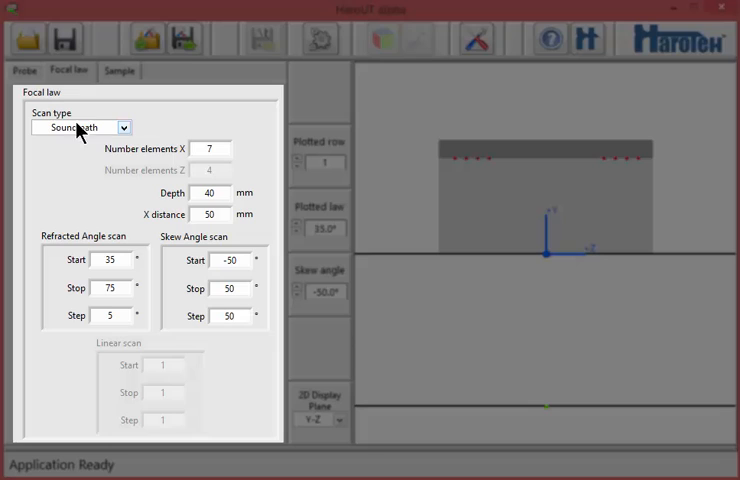
click(122, 128)
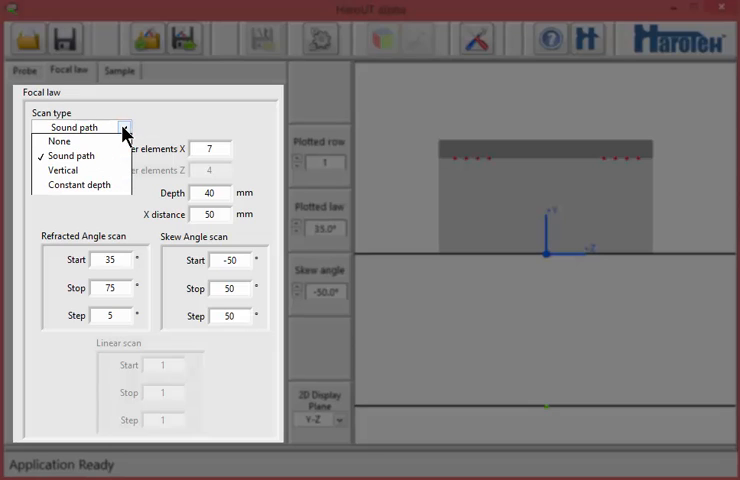
mouse_move(64, 170)
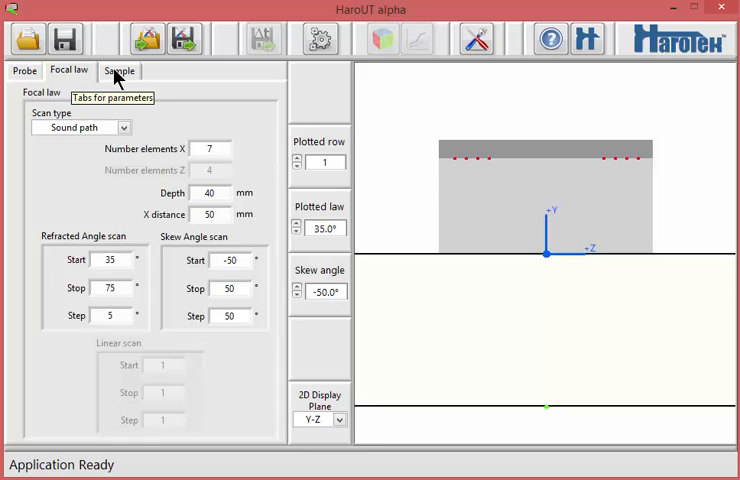
Set the sample config to Pipe with a 20 mm wall thickness
click(116, 70)
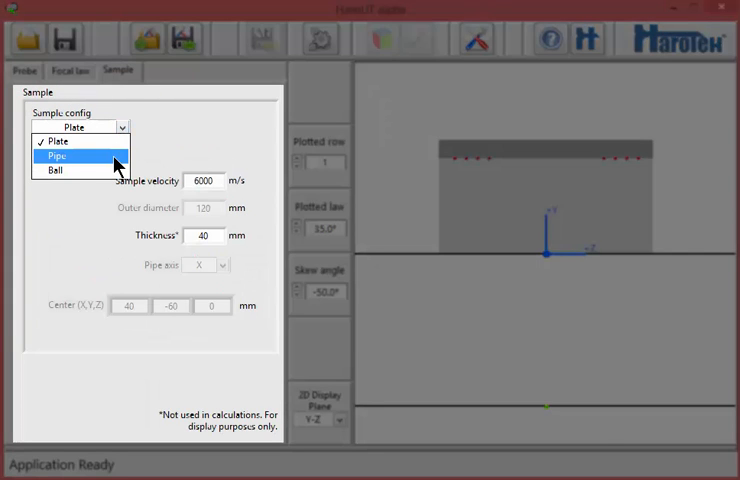
click(62, 156)
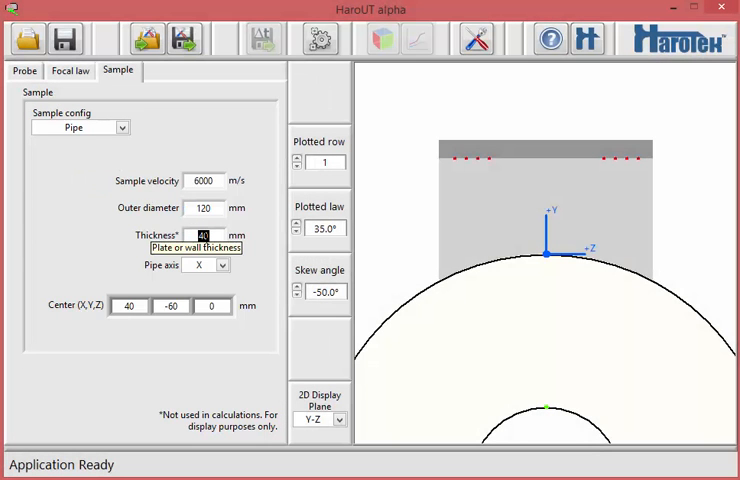
text(20)
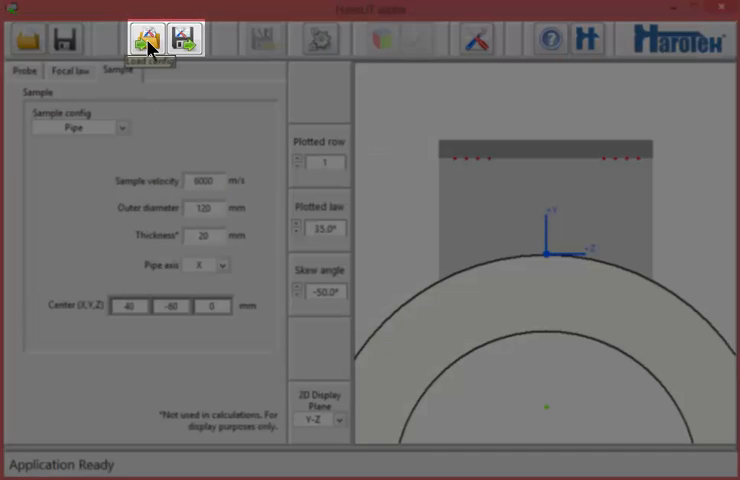
Load the Dual_014x008_Constantdepth_35.0°-75.0°_Pipe.hfg configuration file
click(144, 38)
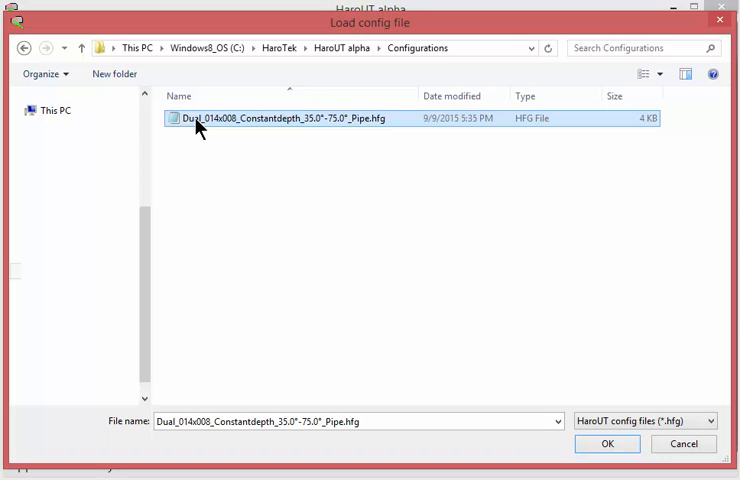
click(608, 444)
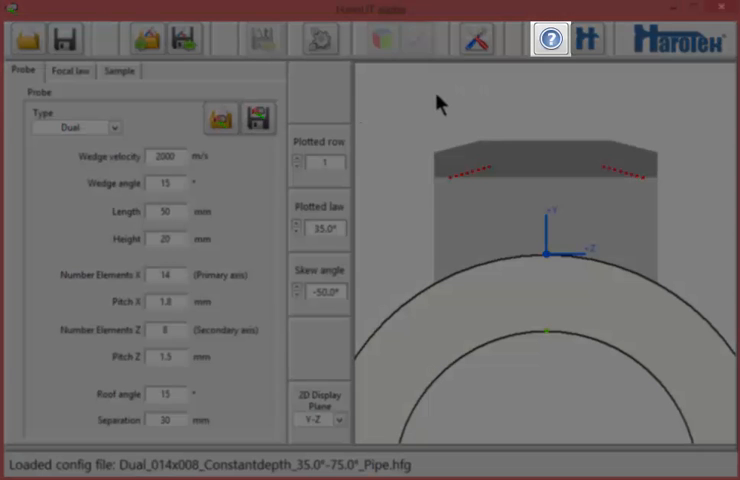
Turn on context help and show the Probe panel's parameter explanation
click(548, 40)
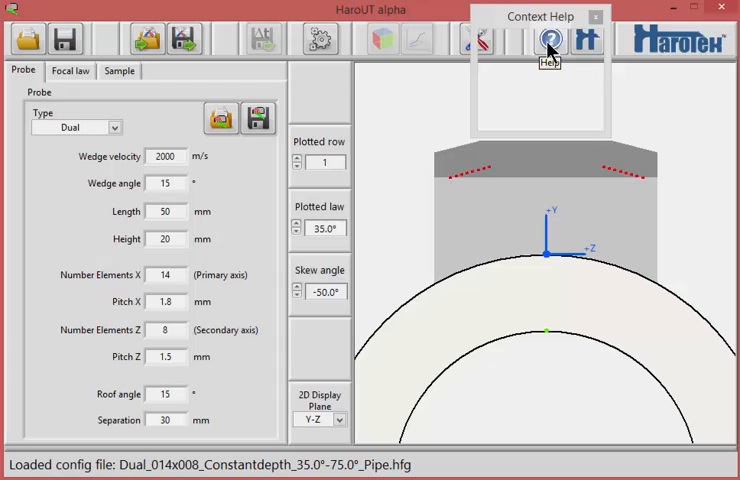
click(550, 40)
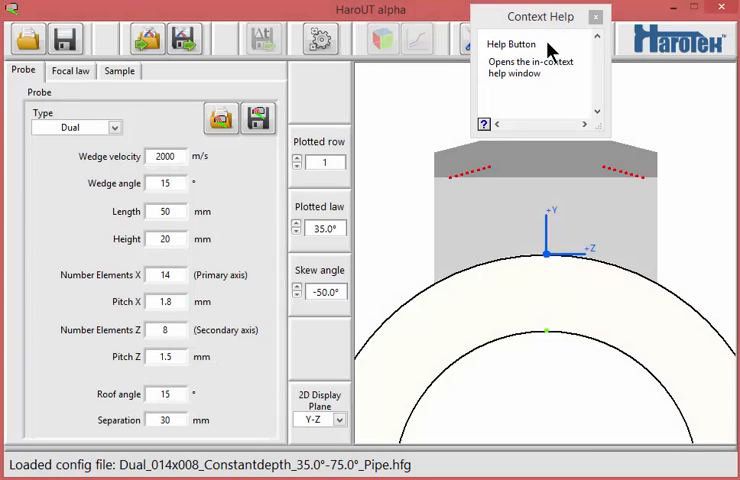
mouse_move(120, 164)
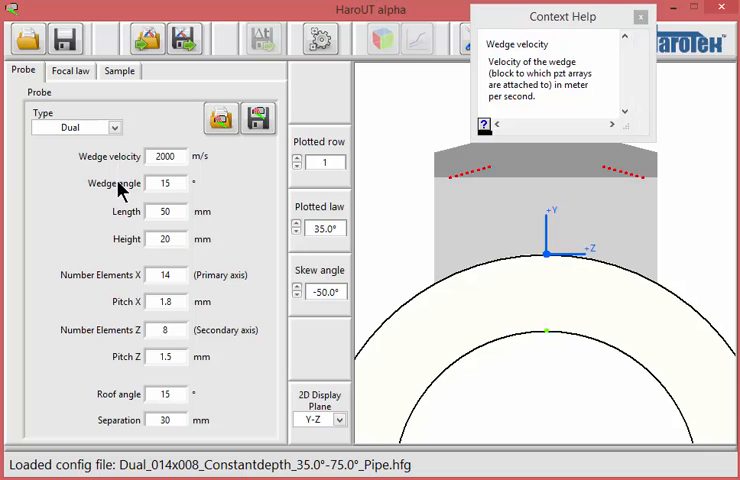
mouse_move(126, 218)
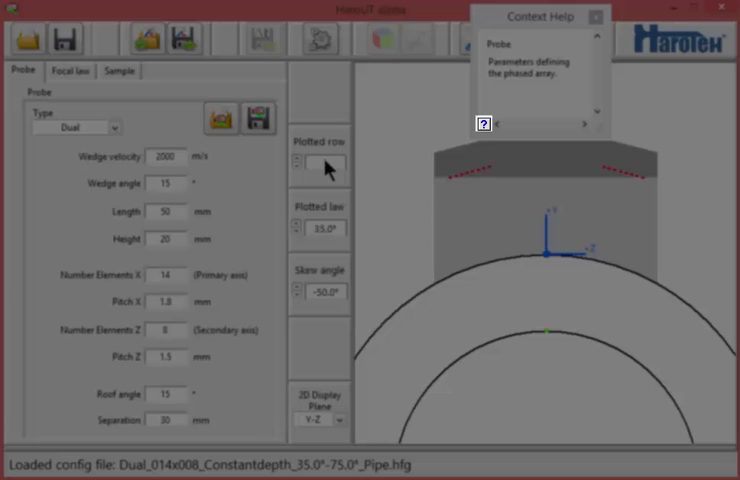
mouse_move(484, 126)
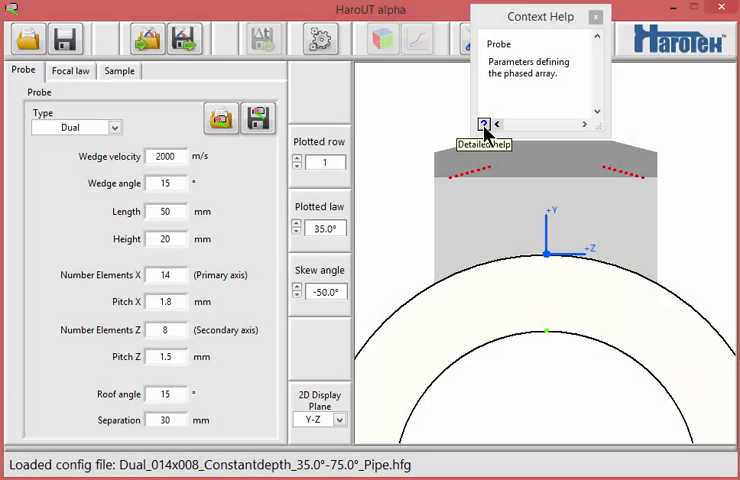
click(484, 124)
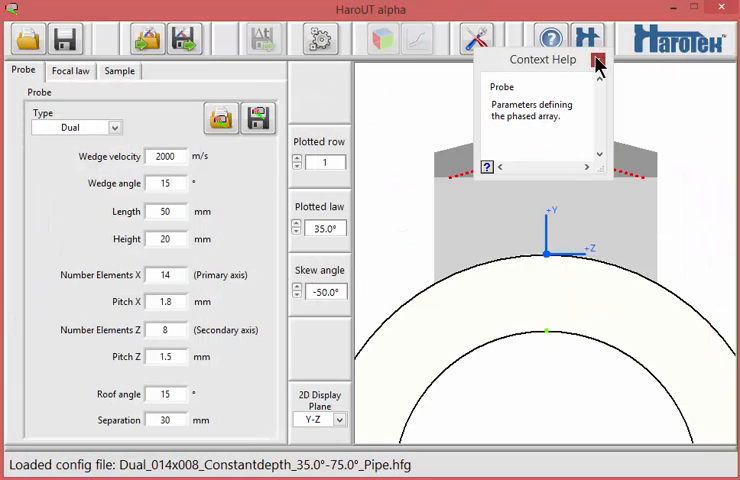
Close the probe help and run the ray and delay calculation for both probes
click(598, 60)
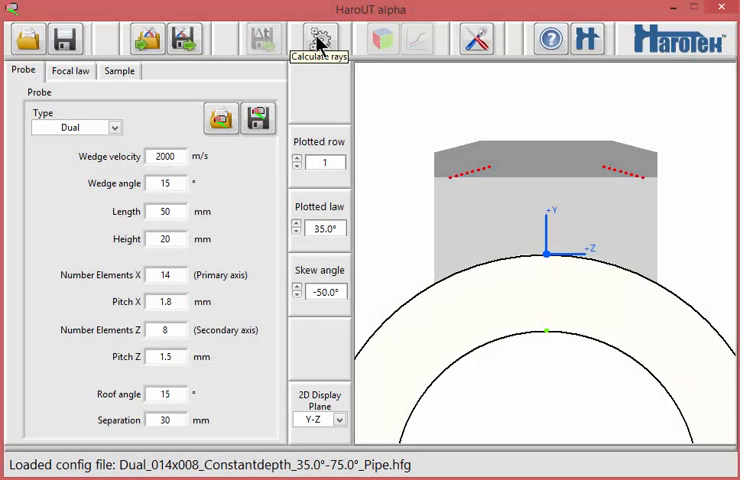
click(320, 38)
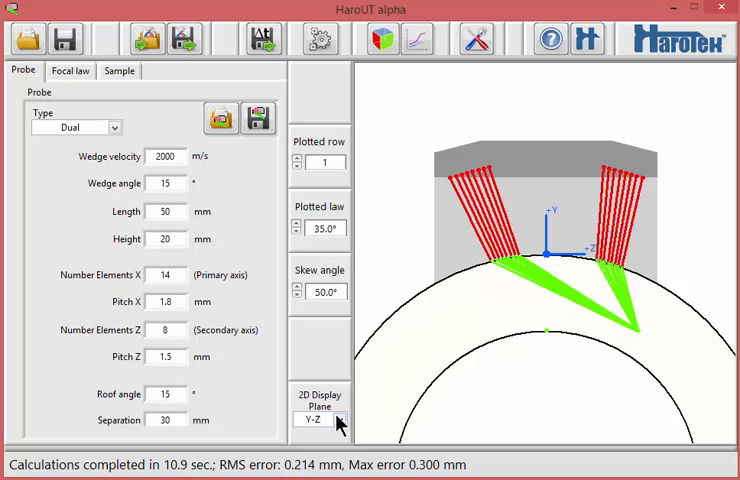
Show the rays in the X-Y plane and step the plotted law through 50° to 70°
click(338, 420)
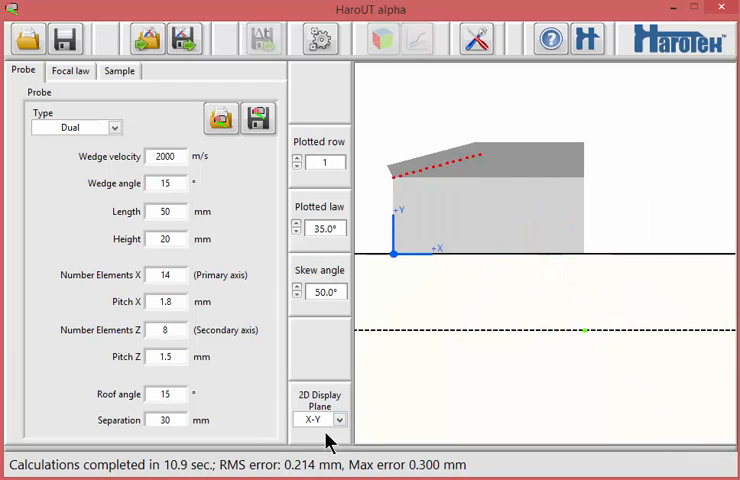
click(338, 228)
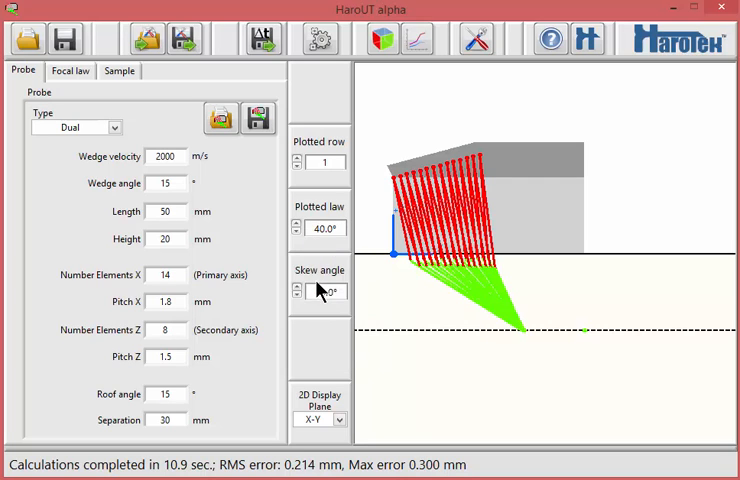
click(342, 292)
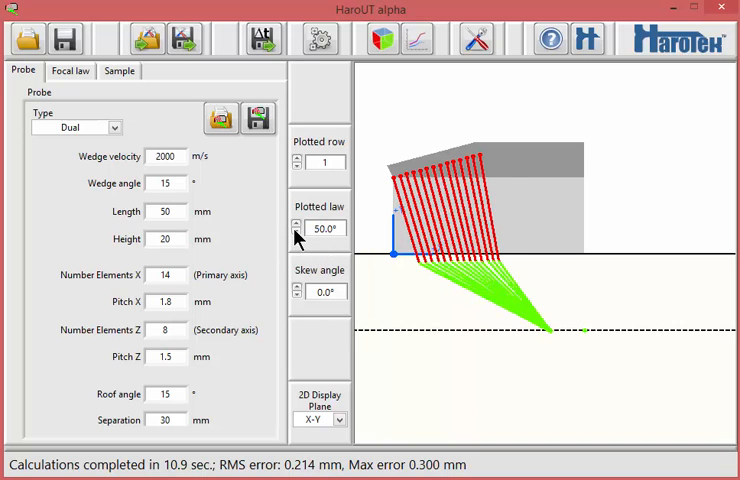
click(296, 222)
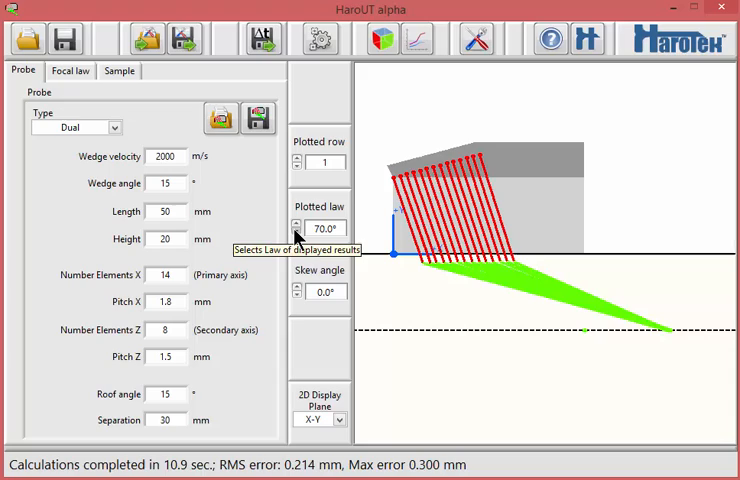
click(384, 40)
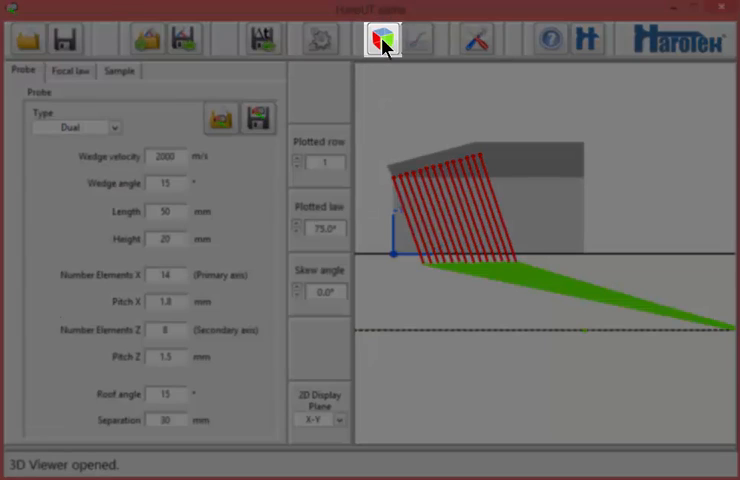
Rotate the 3D viewer around the pipe to see both probes' beams side-on
click(384, 38)
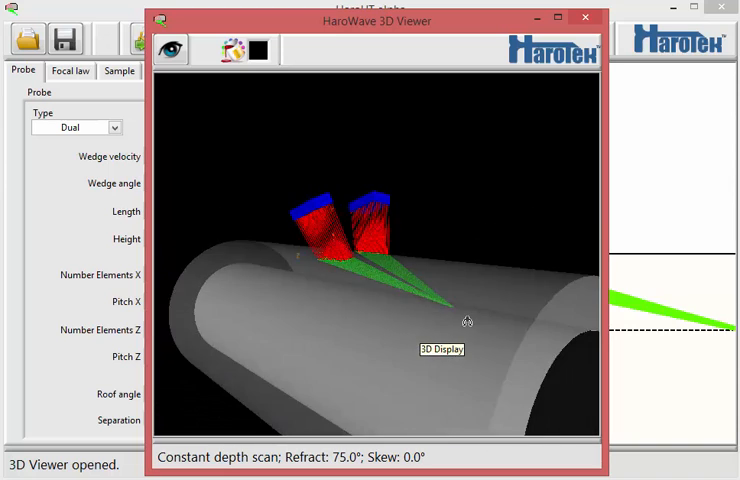
drag(468, 322, 290, 230)
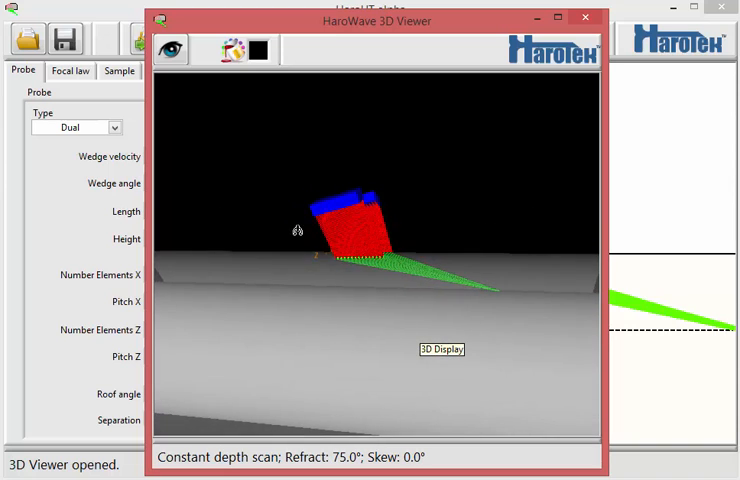
drag(290, 230, 376, 290)
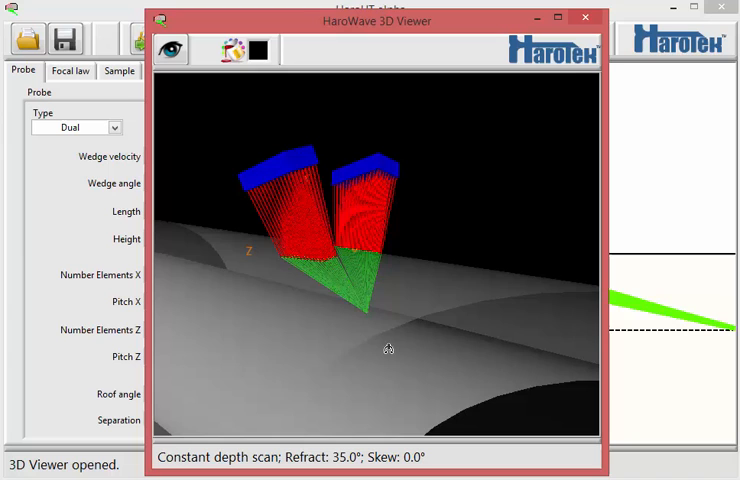
drag(388, 348, 444, 240)
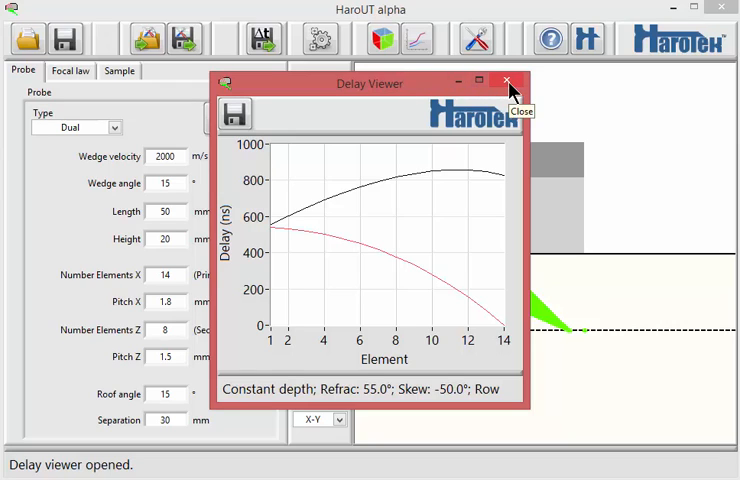
Close the Delay Viewer window showing the 55° law element delays
click(508, 80)
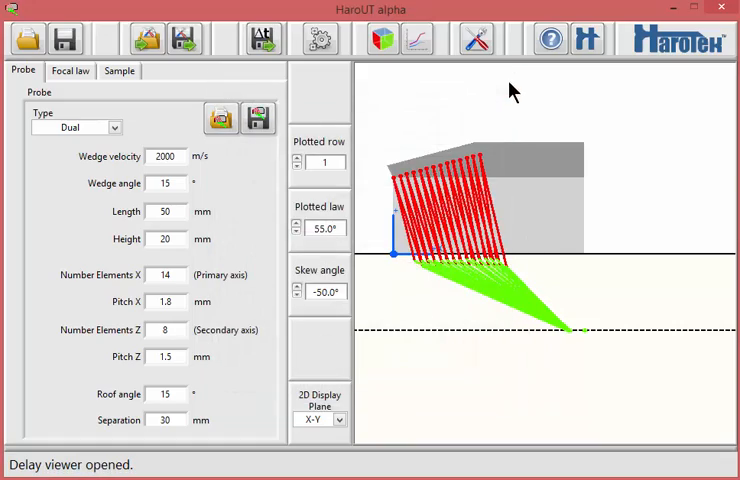
Export the delays in Text_Tab_Delim format and open the resulting .txt file
click(264, 38)
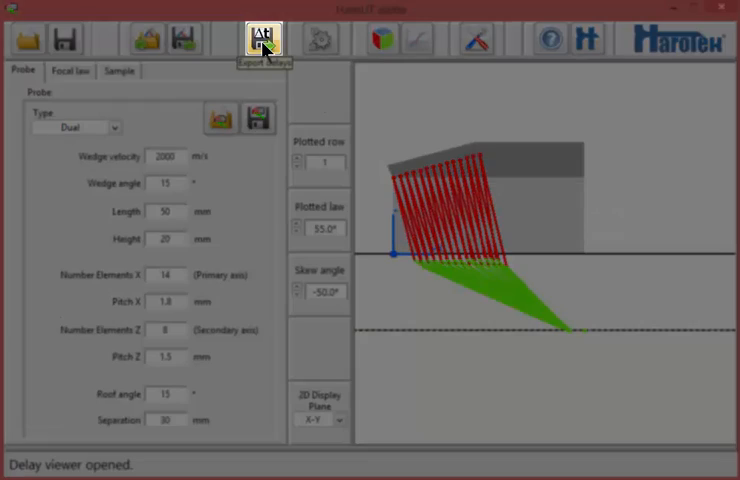
click(264, 40)
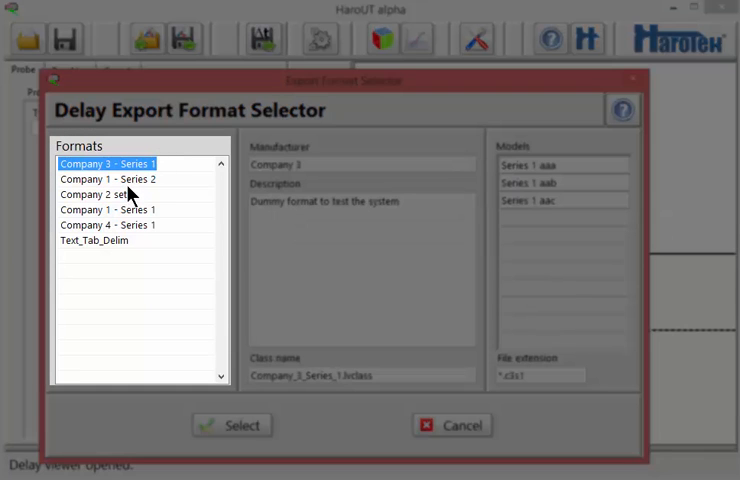
click(92, 240)
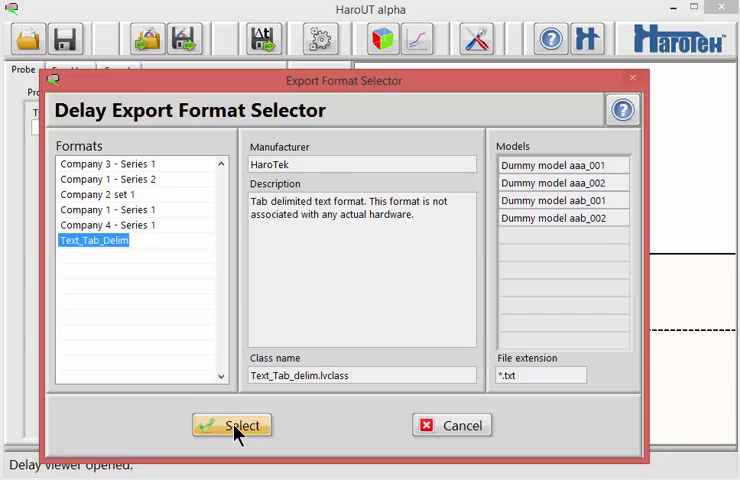
click(230, 424)
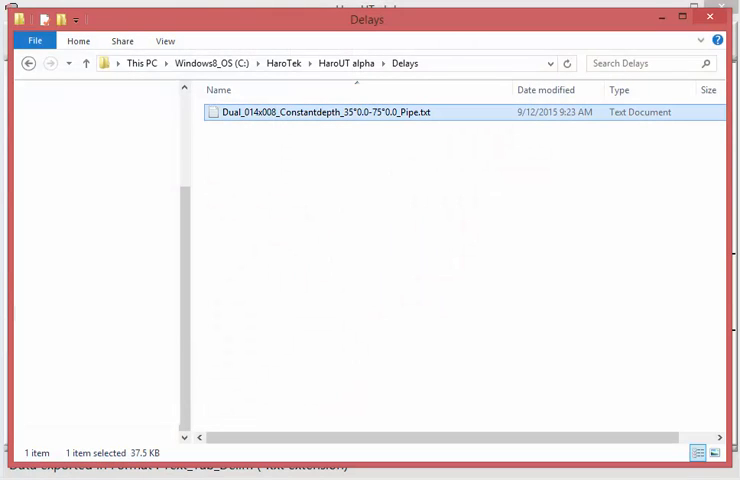
double_click(324, 112)
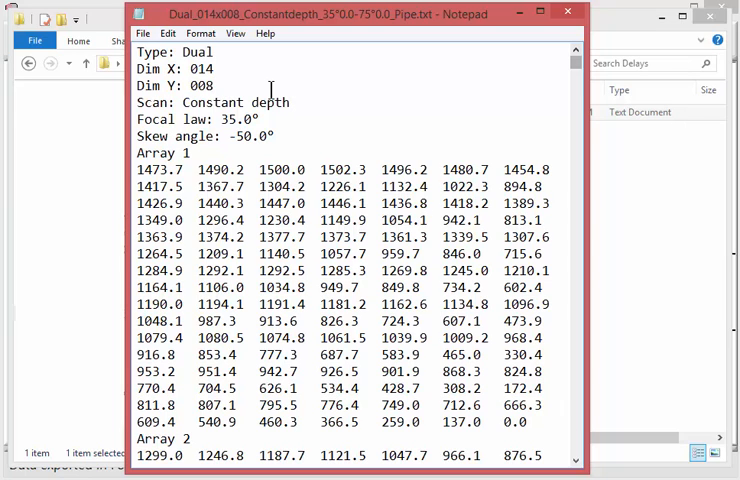
scroll(down, 3)
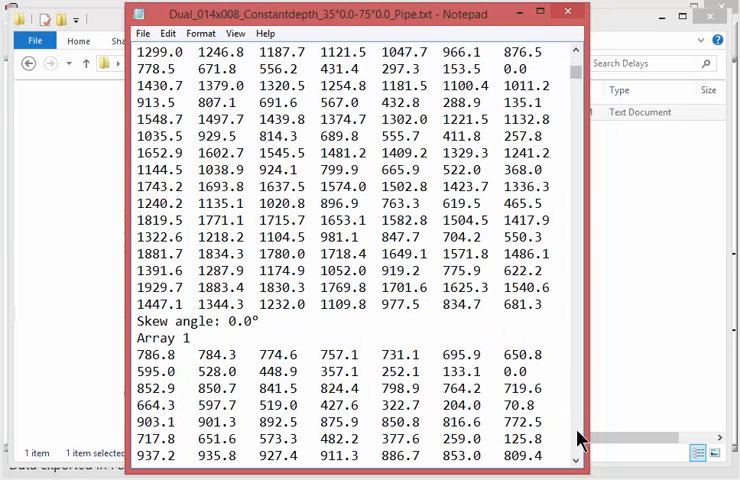
scroll(down, 3)
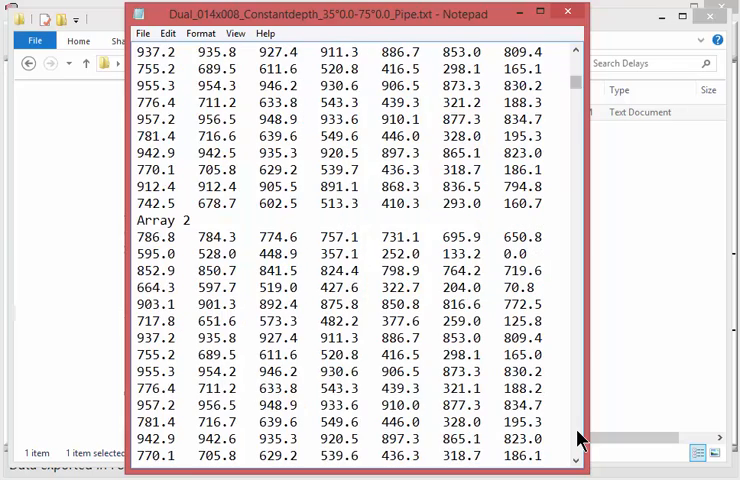
scroll(down, 3)
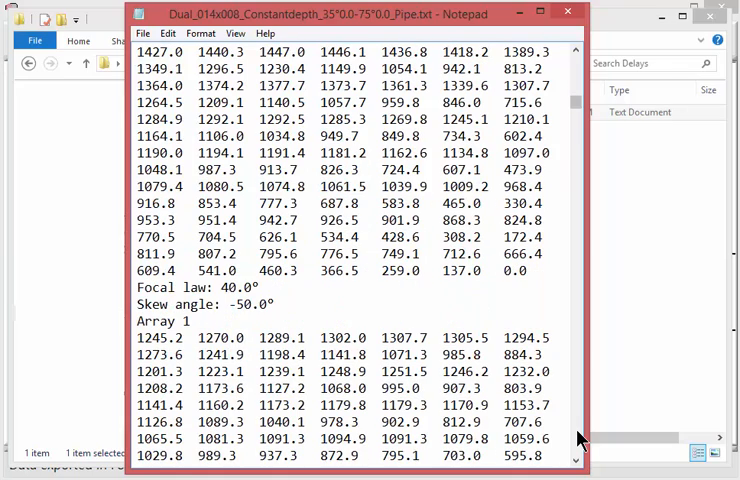
scroll(down, 3)
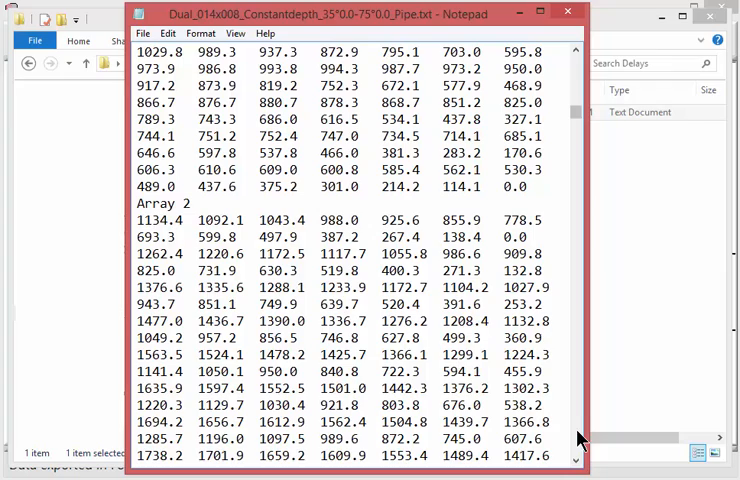